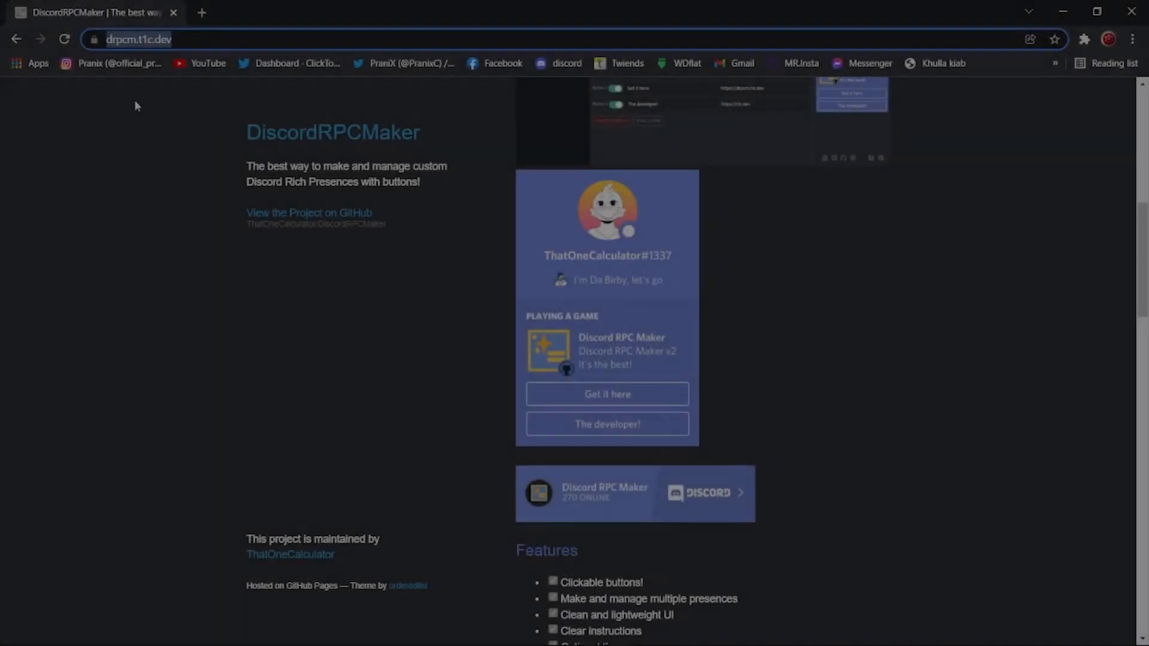
Download the Windows build of DiscordRPCMaker from the Install section and run it
scroll(down, 3)
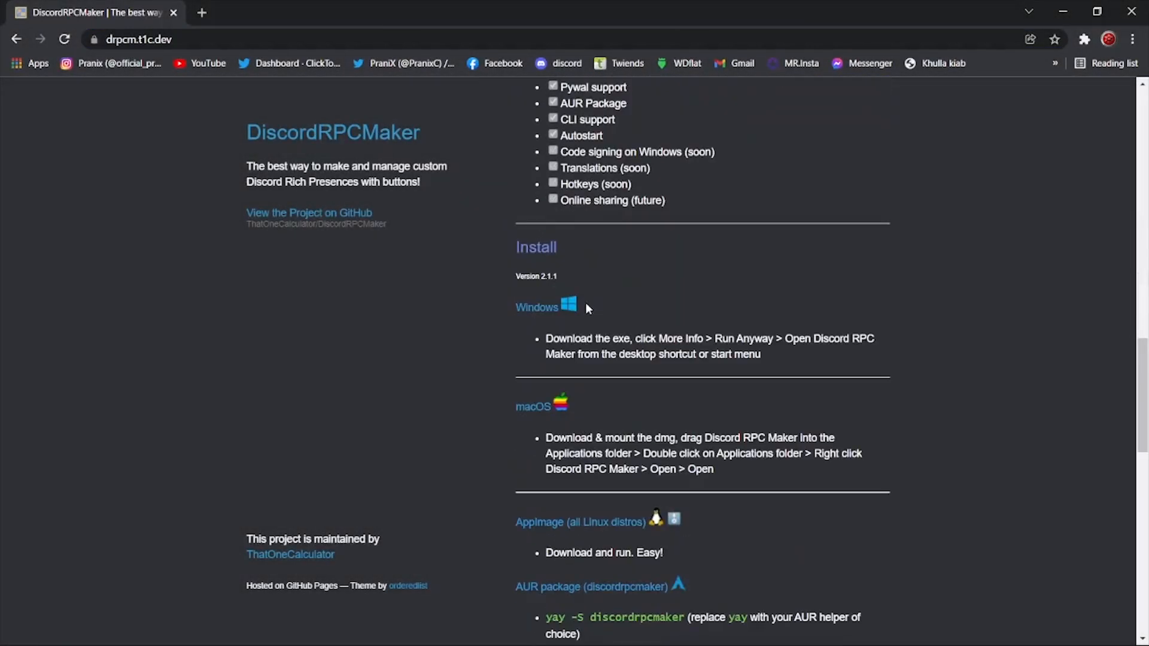
click(536, 307)
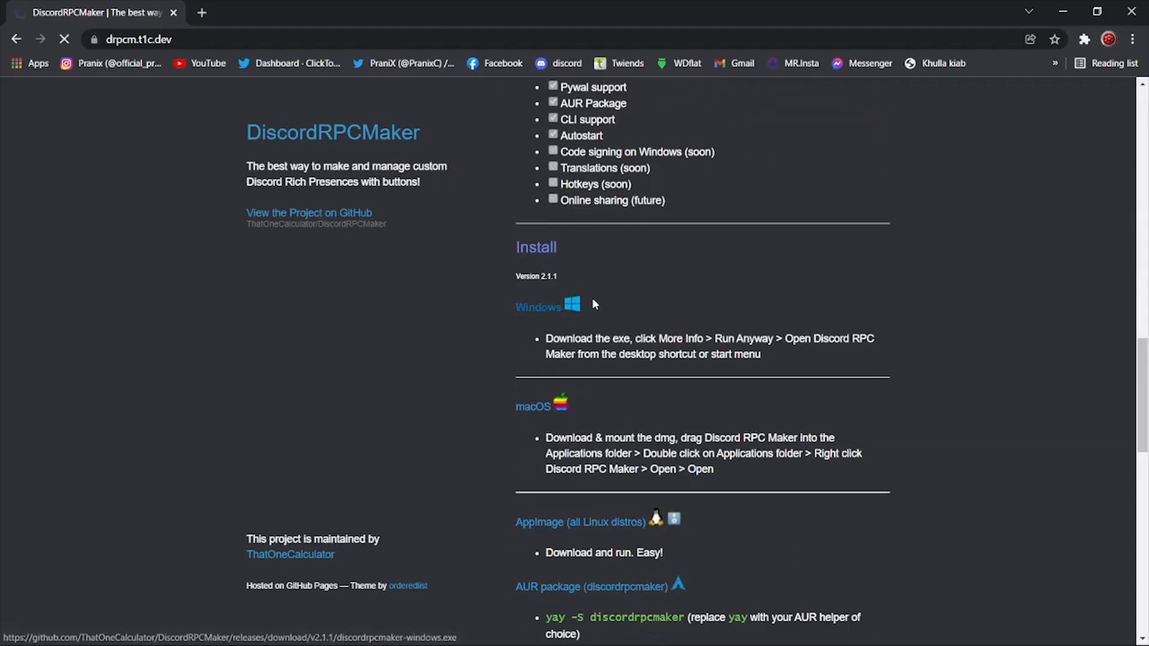
click(538, 307)
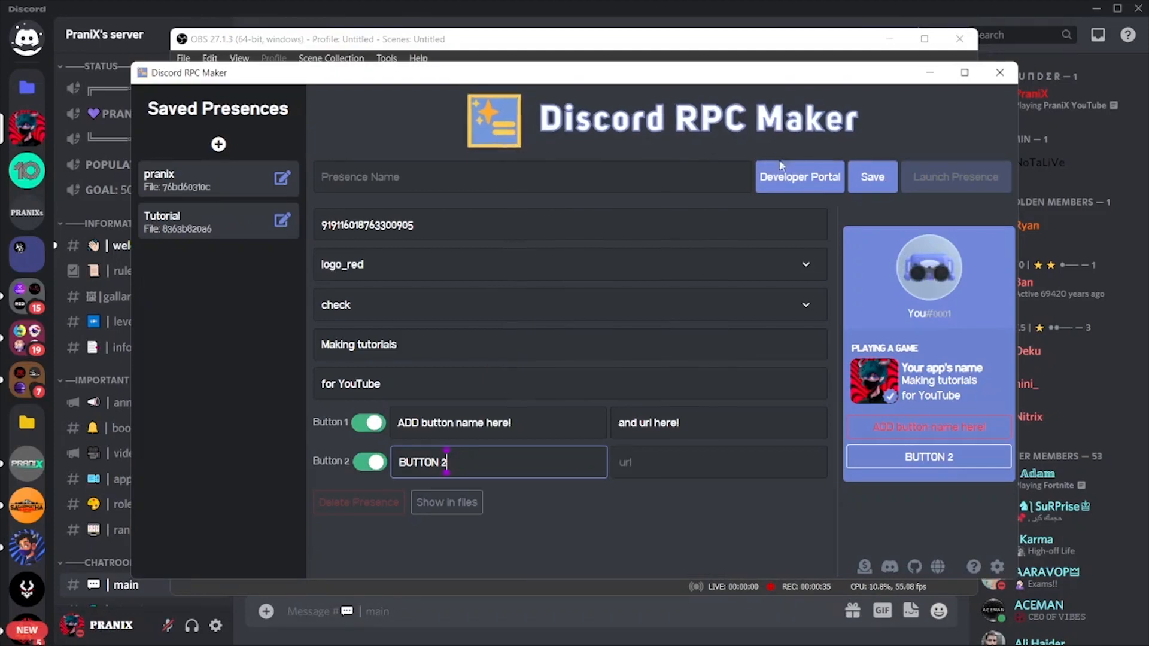
Create a new Developer Portal application named 'Pranix Creation' from the maker
click(799, 177)
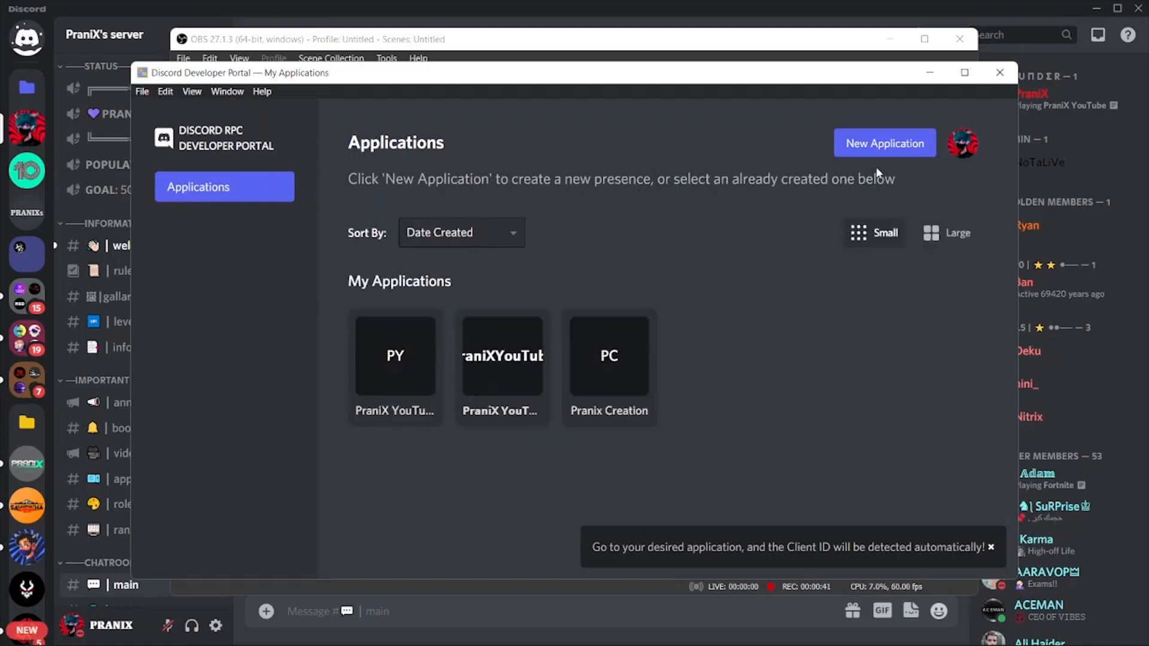
click(885, 143)
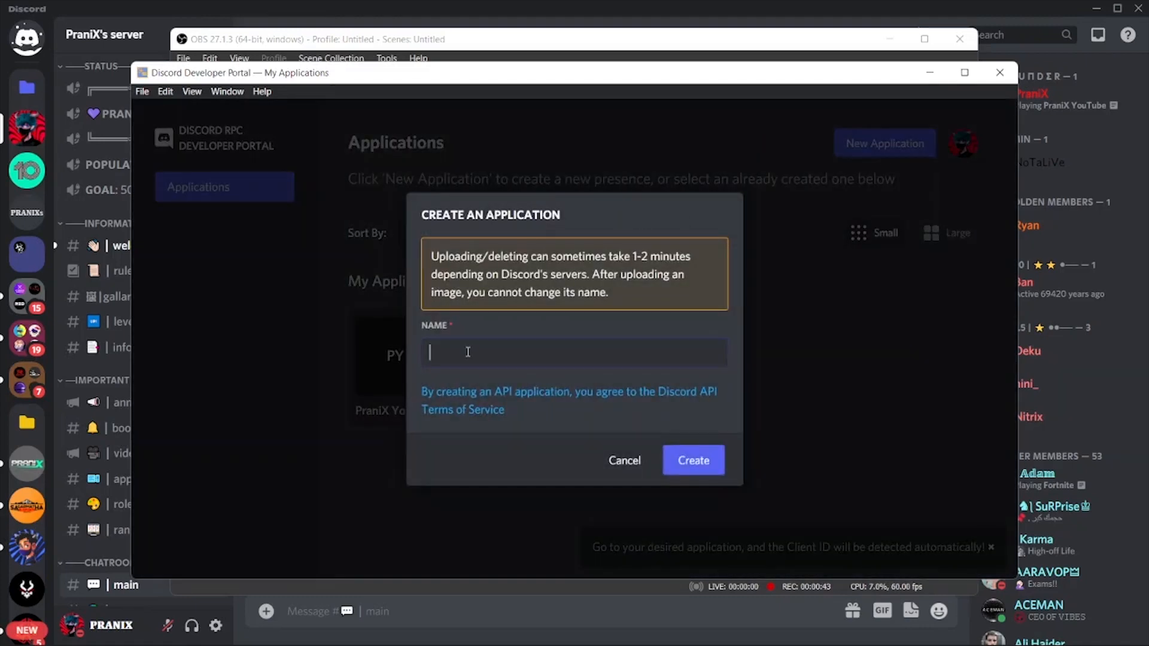
text(Pranix)
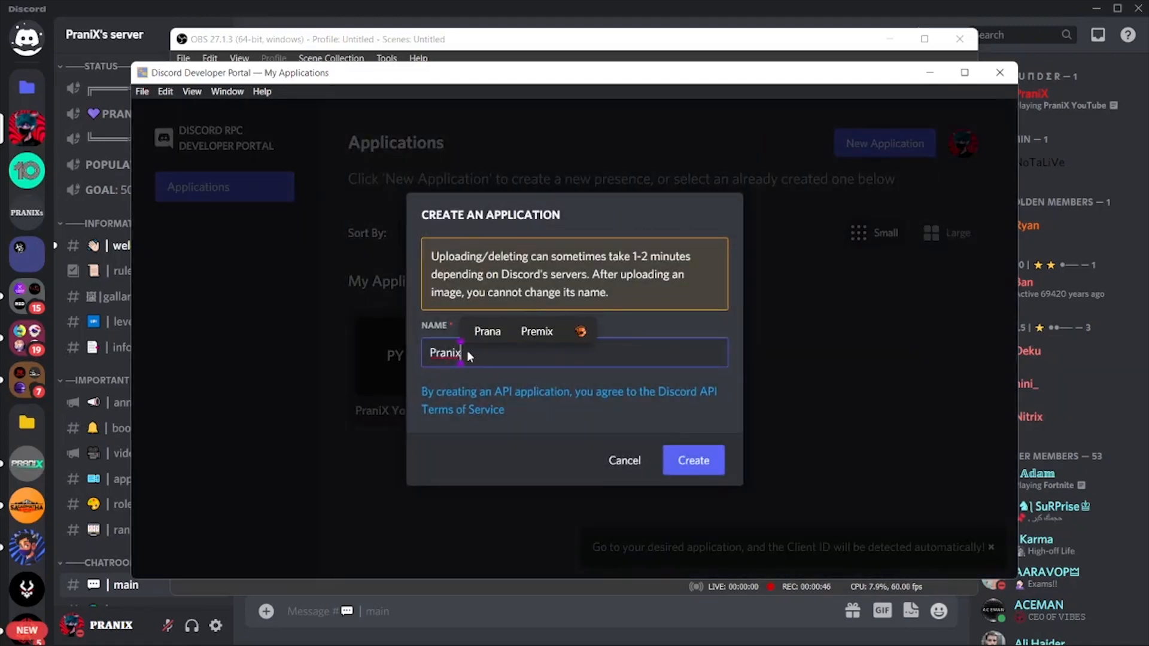
text(Creation)
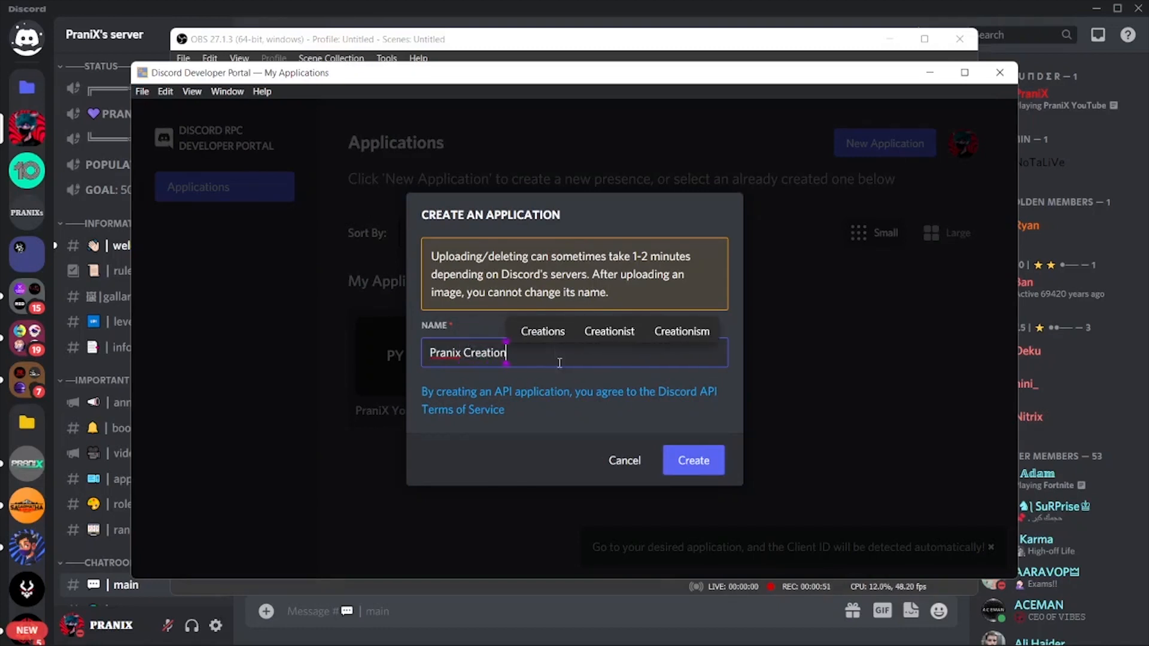
mouse_move(654, 436)
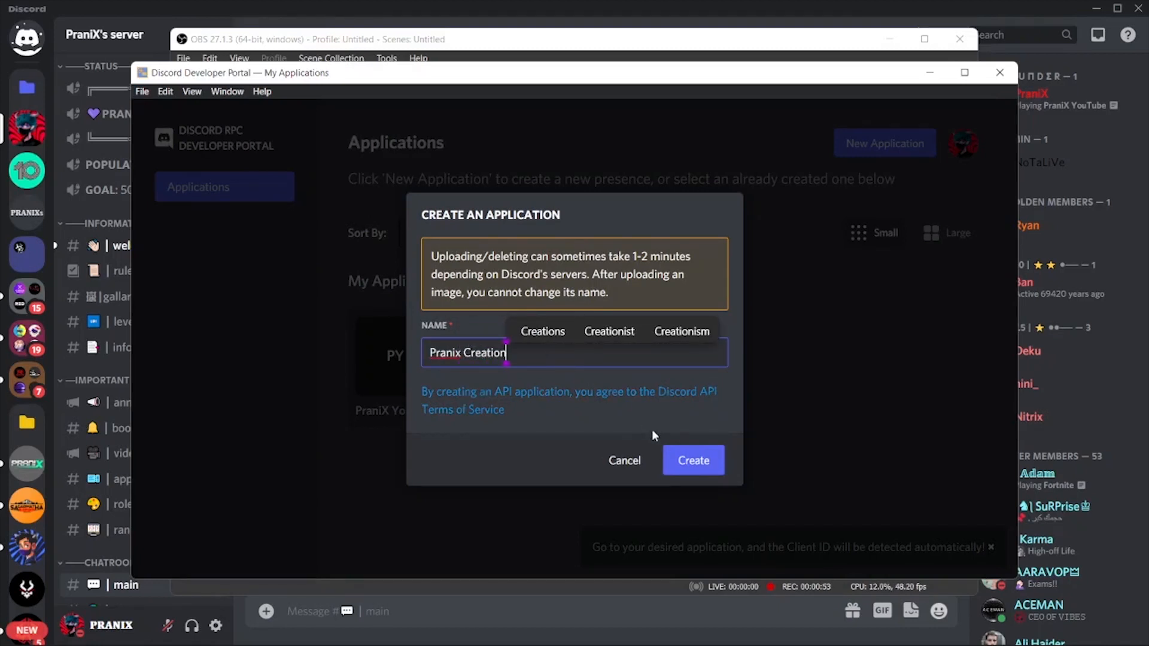
click(692, 460)
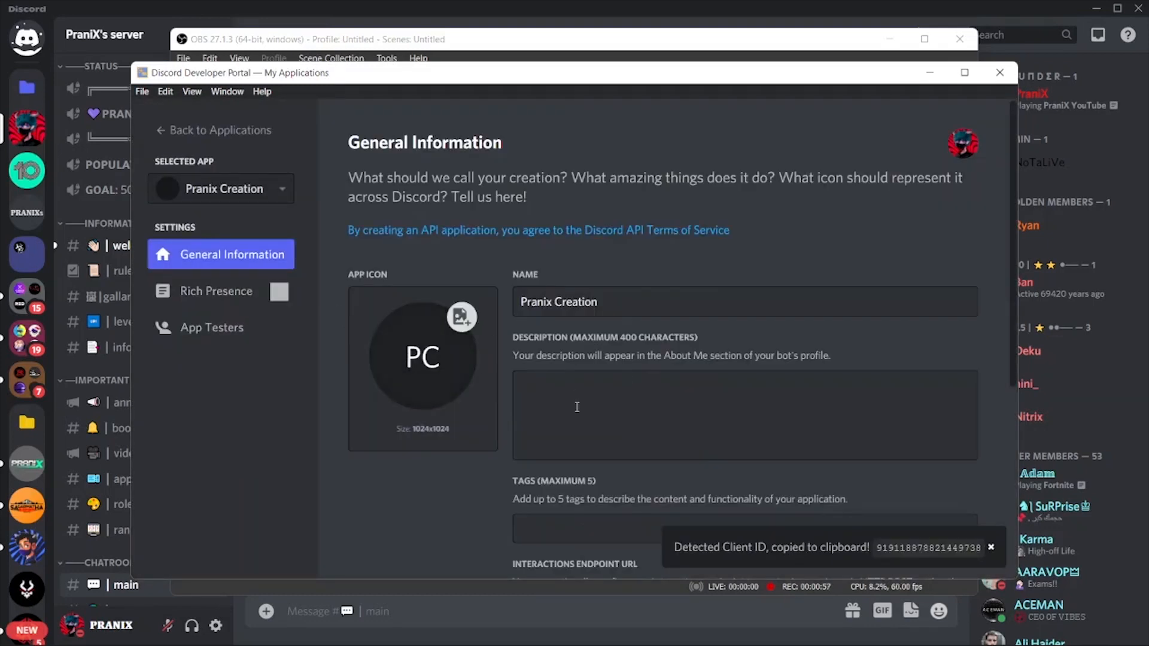
Add the logo_red picture as a rich presence art asset
click(215, 291)
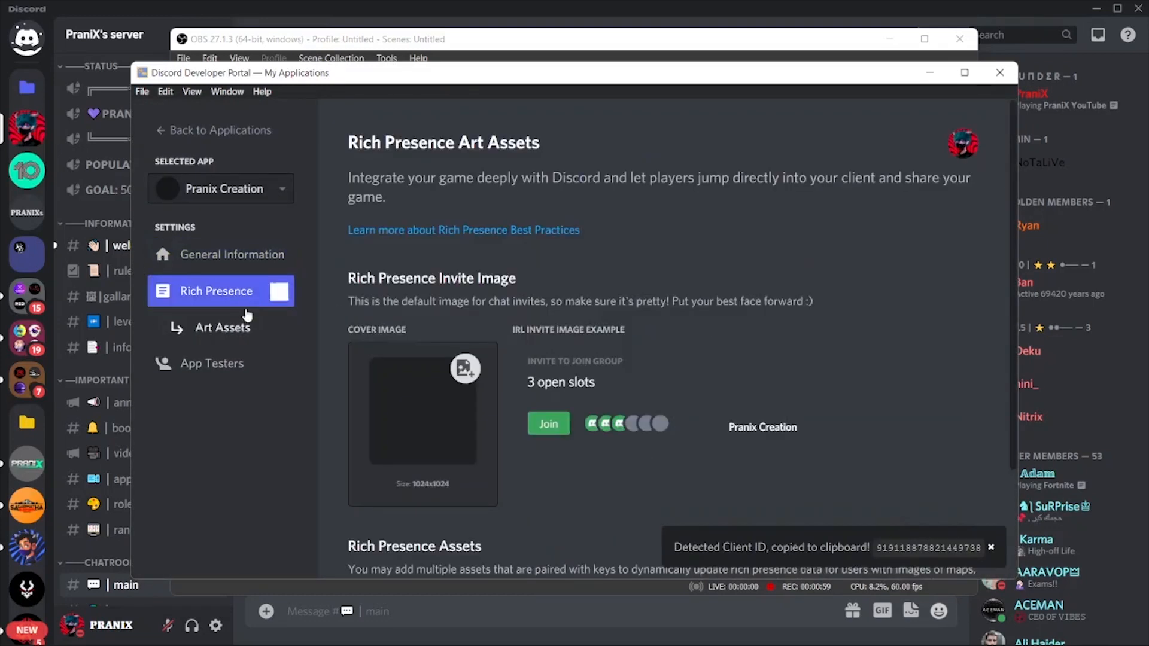
scroll(down, 3)
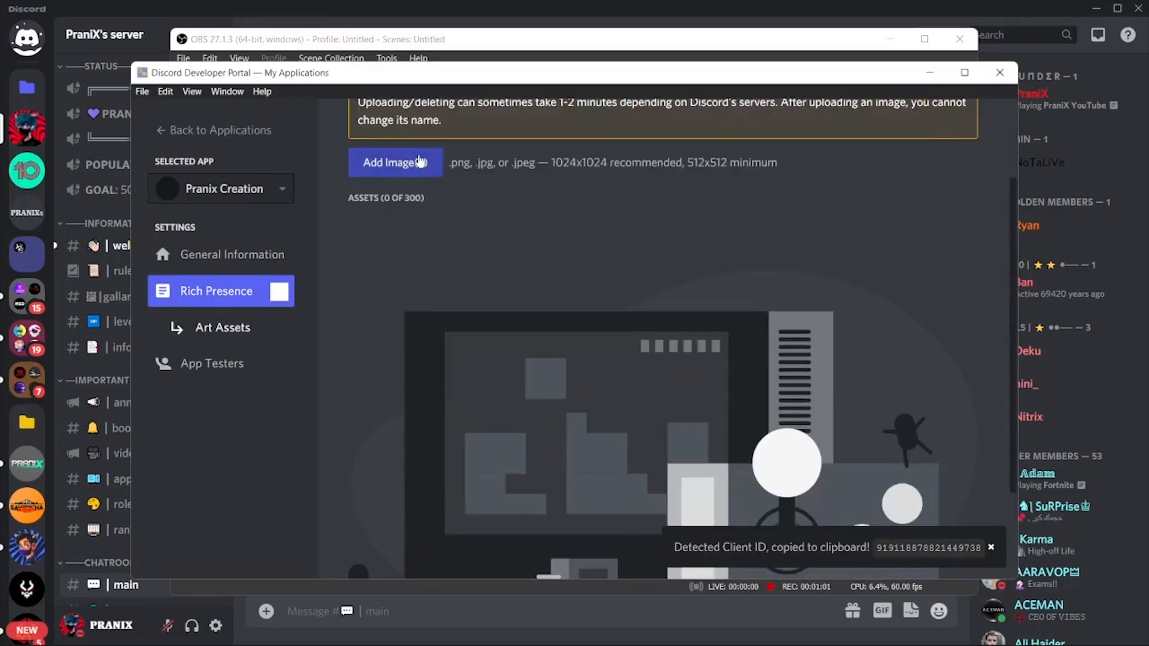
click(391, 161)
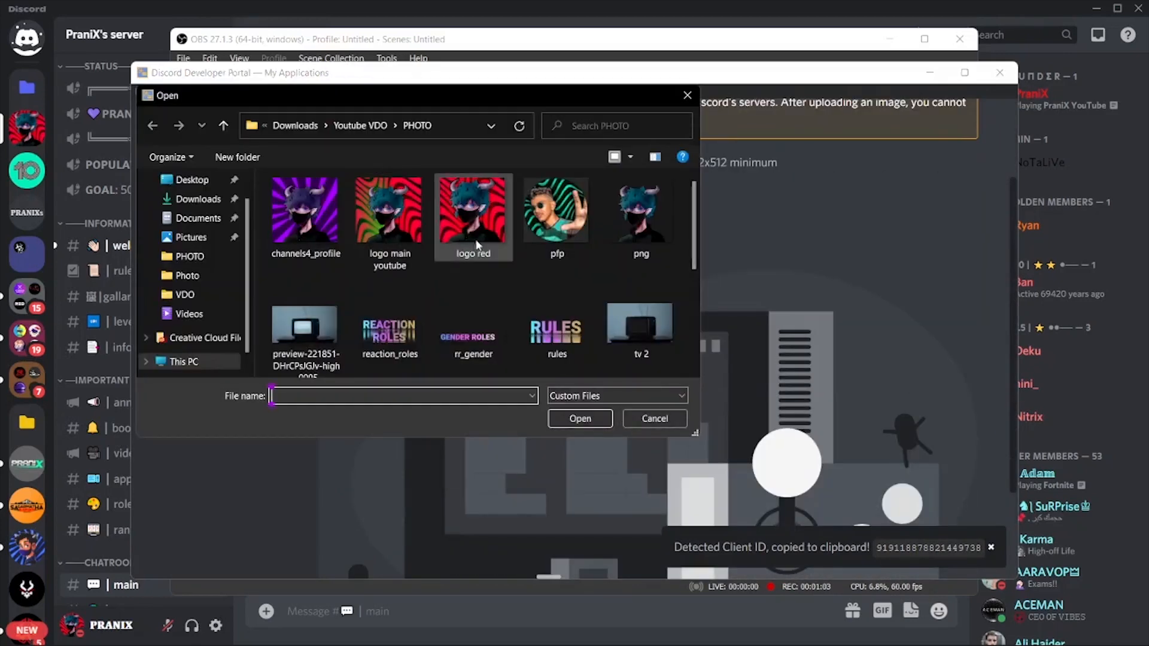
click(579, 419)
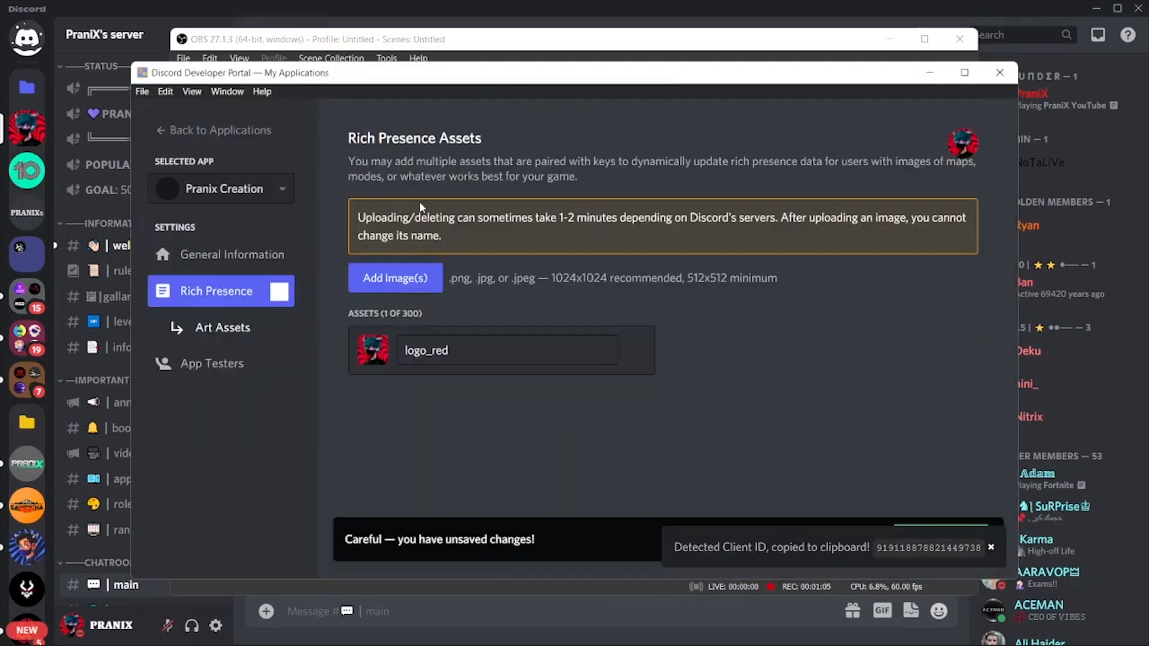
Add the check picture as a second asset and save both changes
click(394, 278)
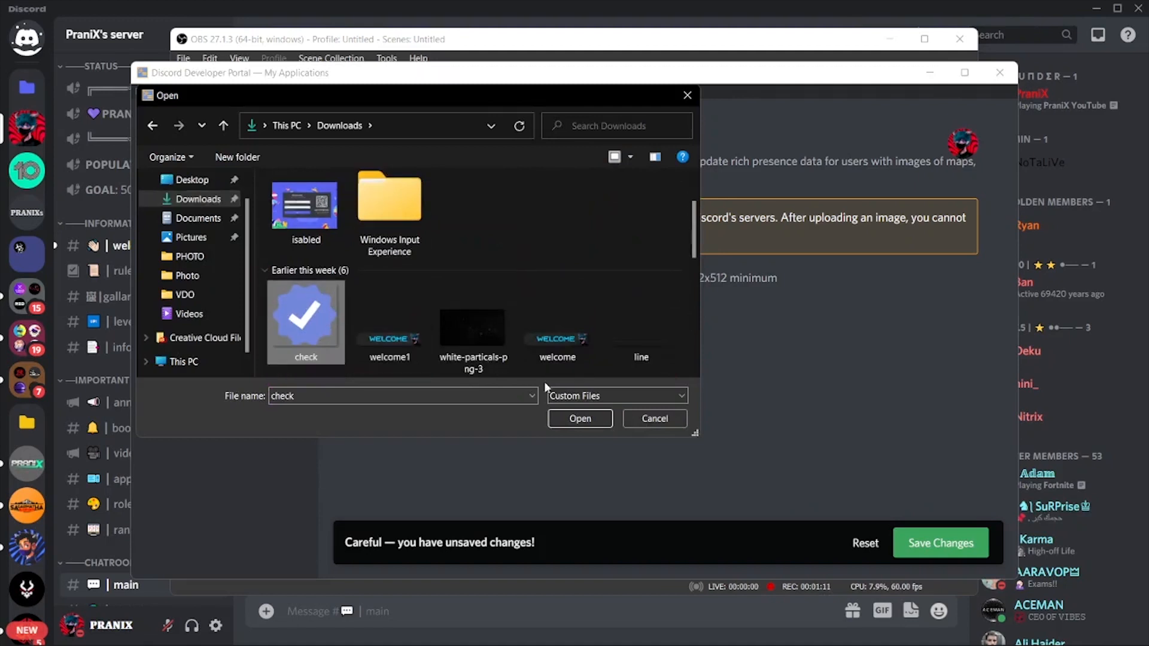
click(579, 419)
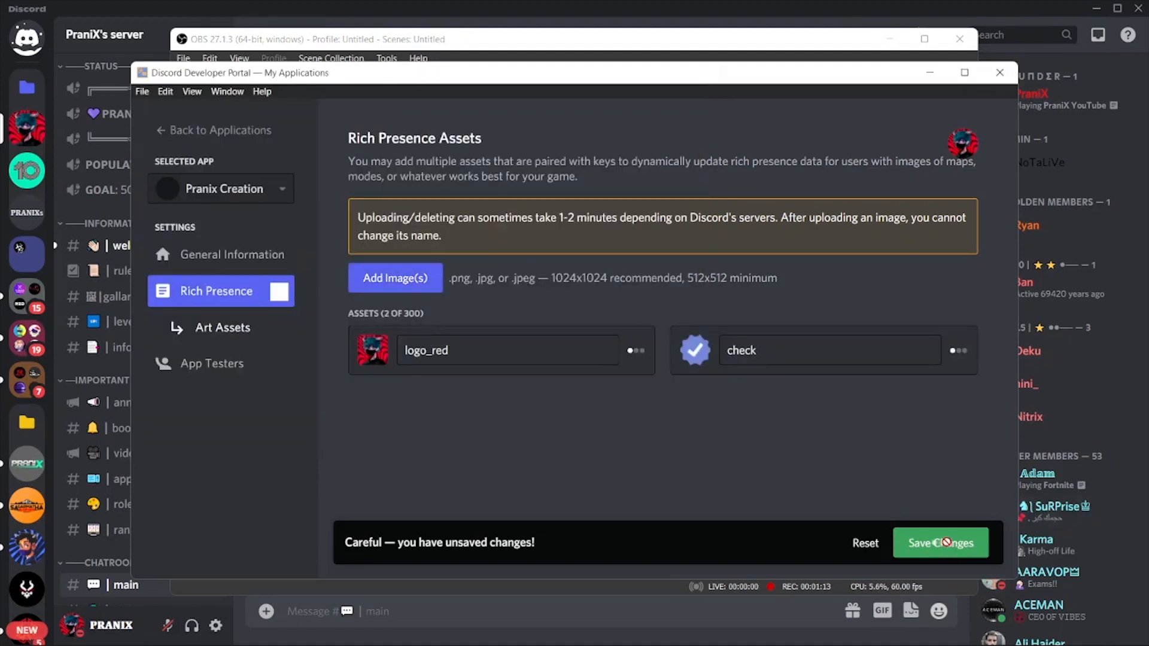
click(941, 543)
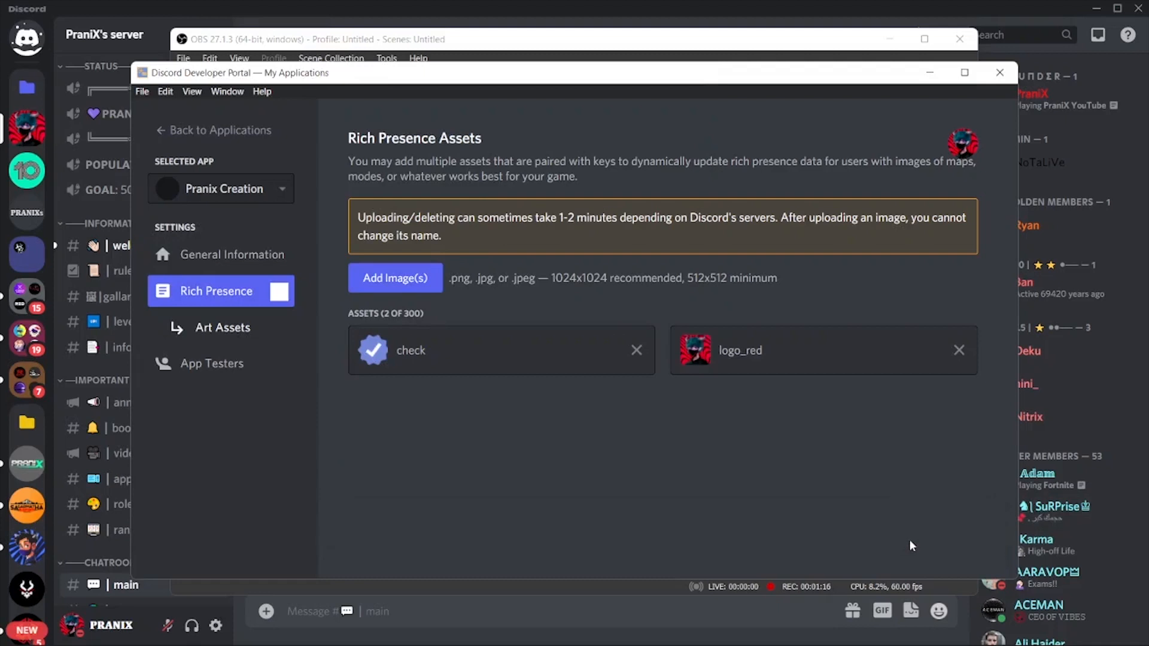
click(231, 254)
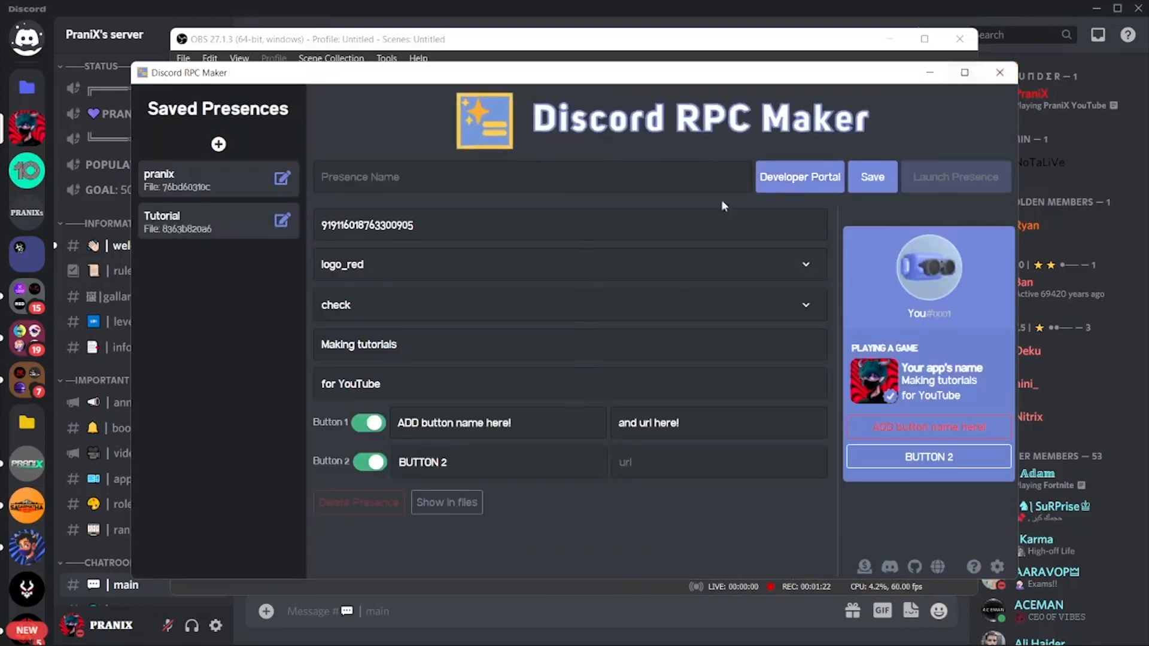
Set logo_red as the large image and enter the line 'Making tutorials'
click(218, 145)
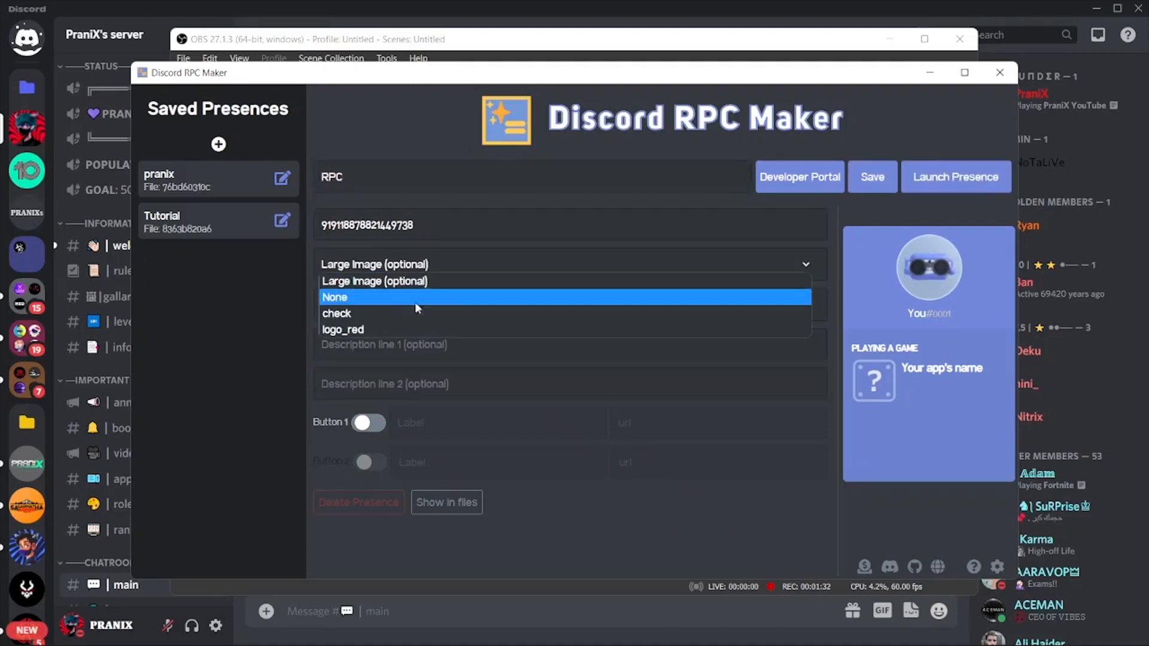
click(342, 329)
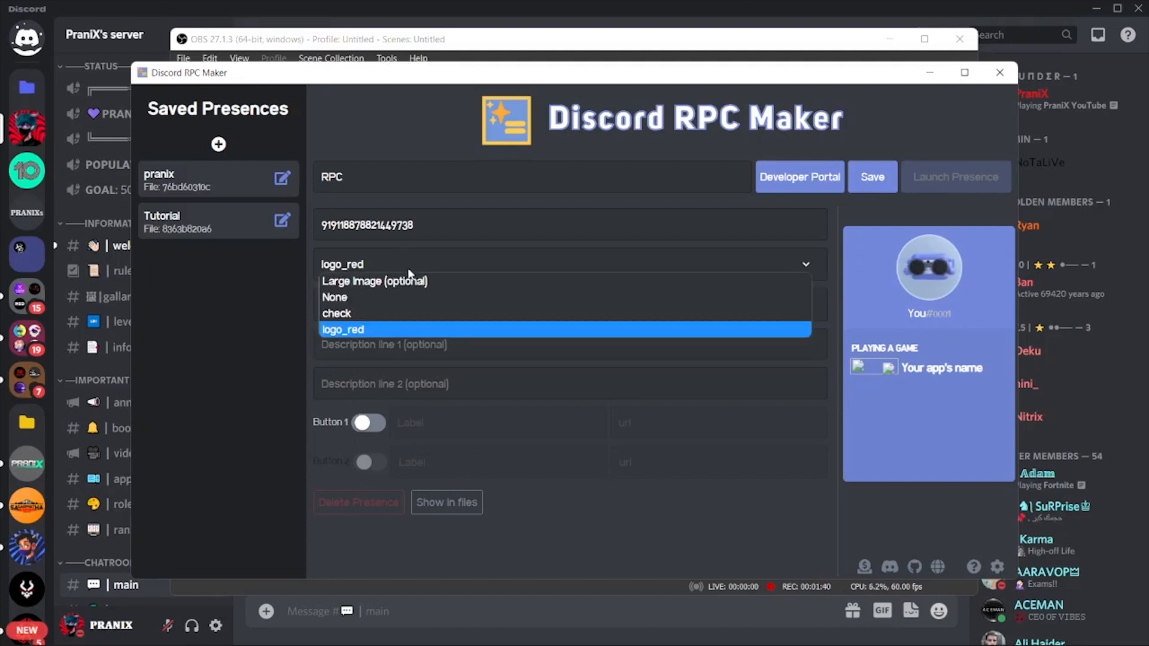
click(336, 313)
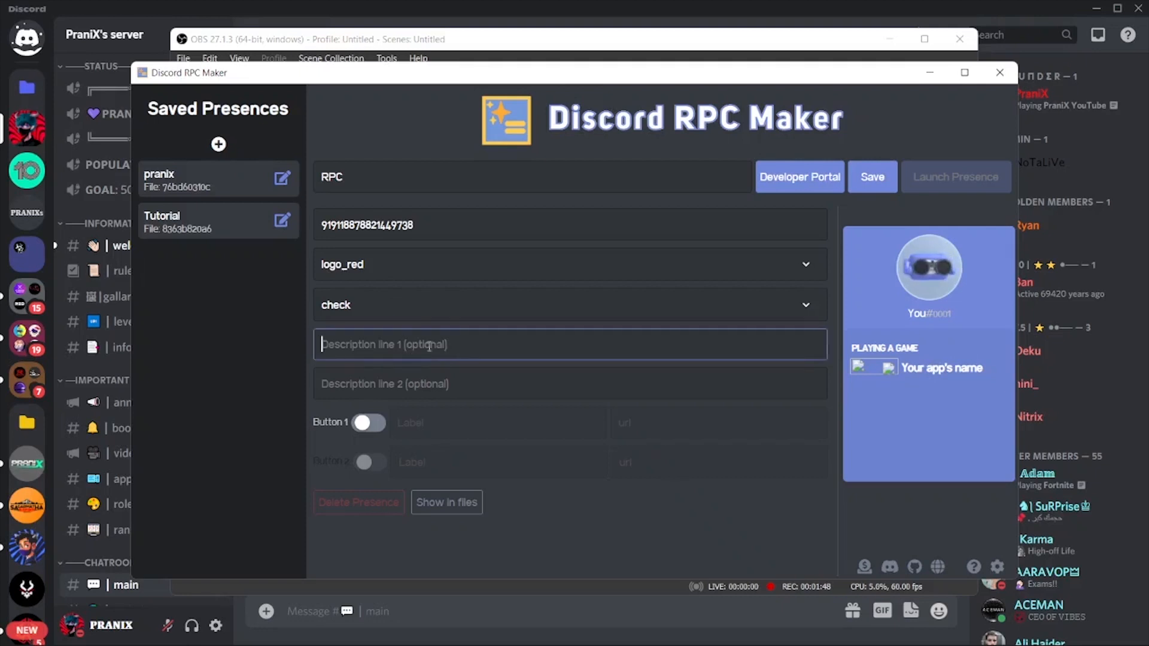
text(Making)
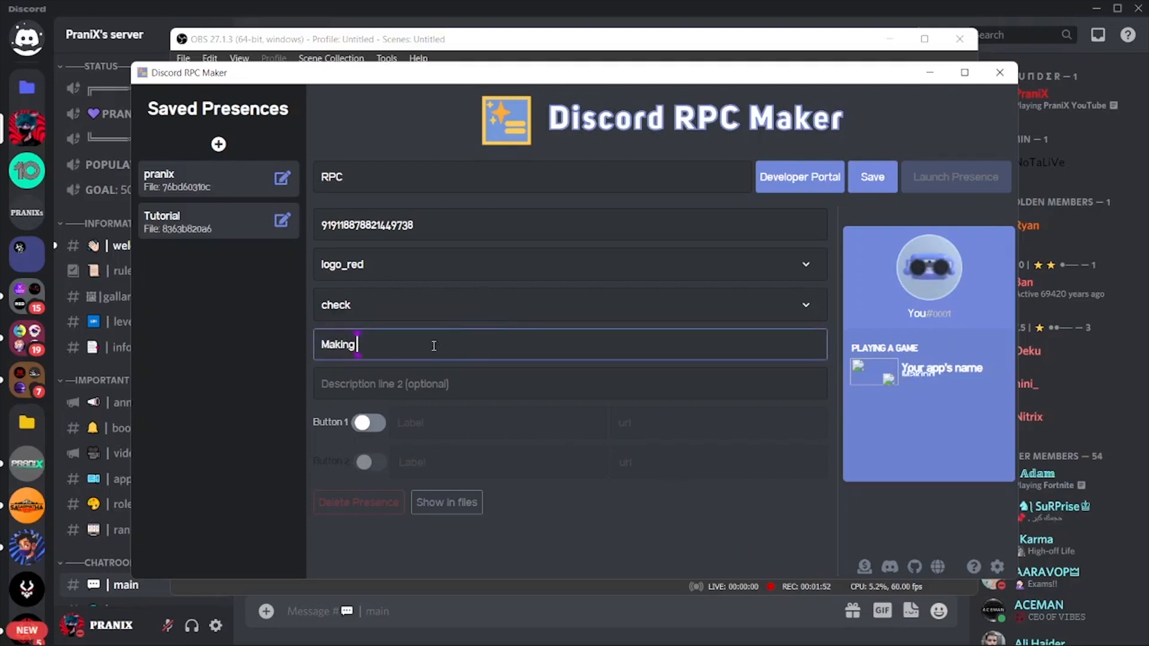
text(tutorials)
click(569, 384)
text(for YouTube)
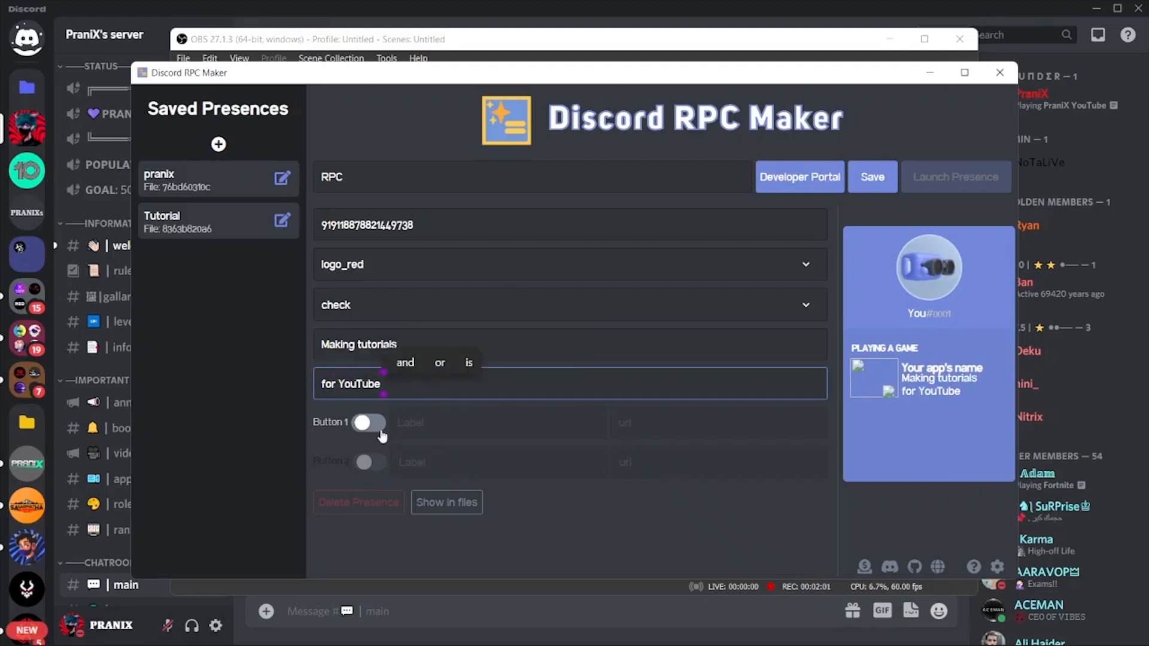
Enable the first link button with its label and save the RPC presence
click(370, 423)
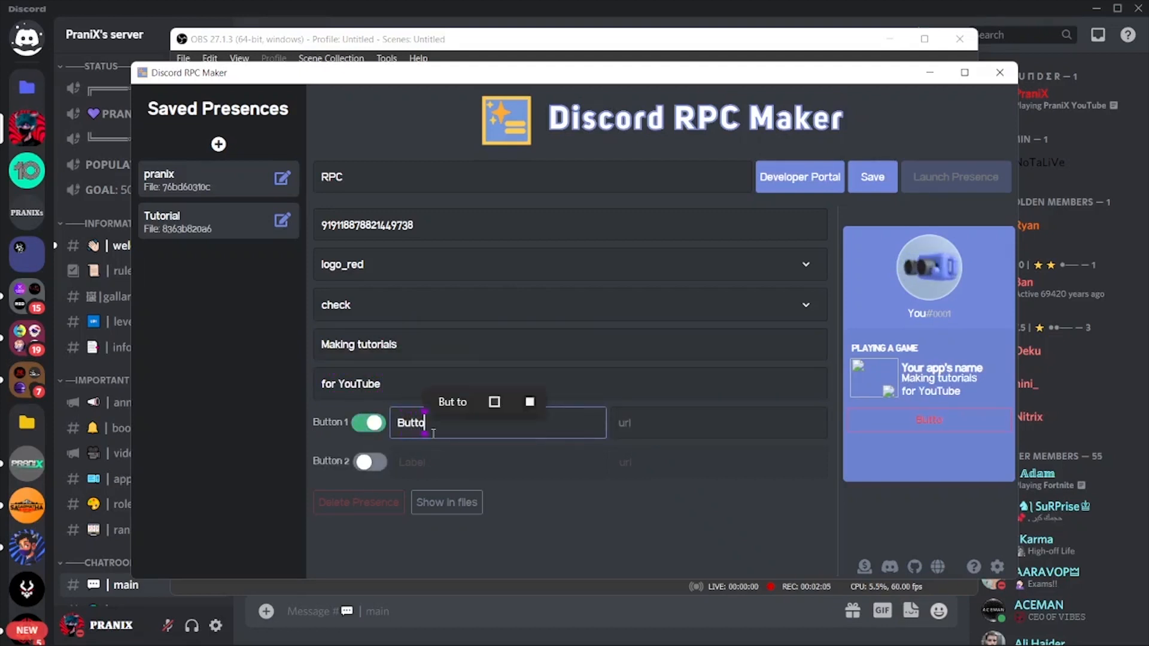
click(719, 423)
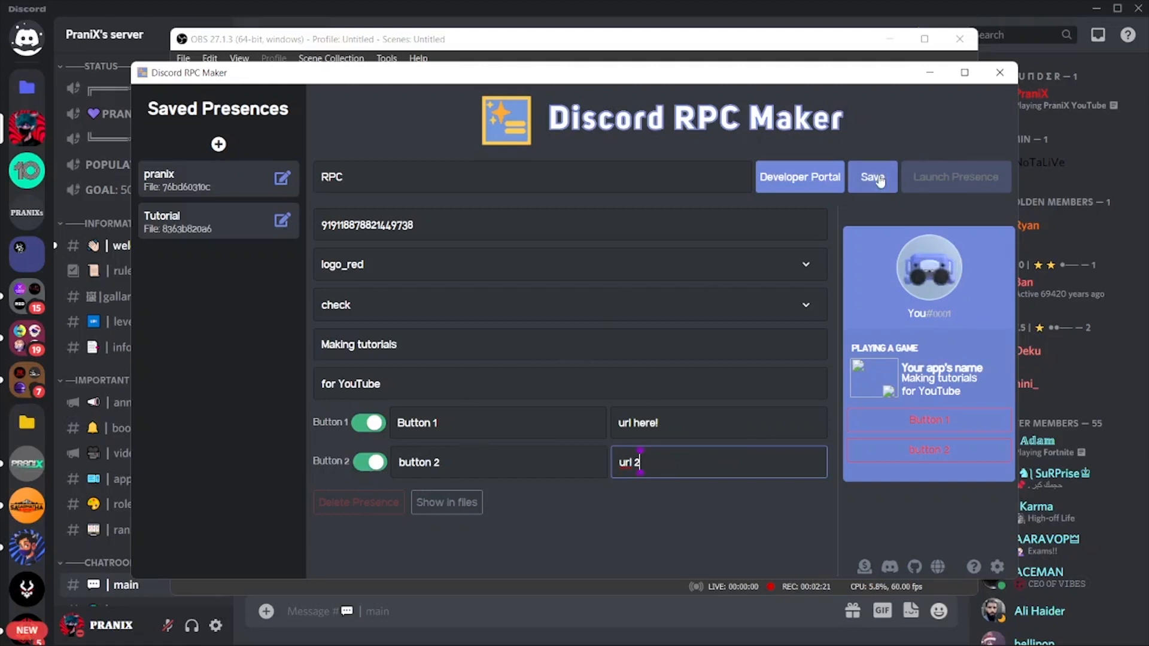
click(872, 177)
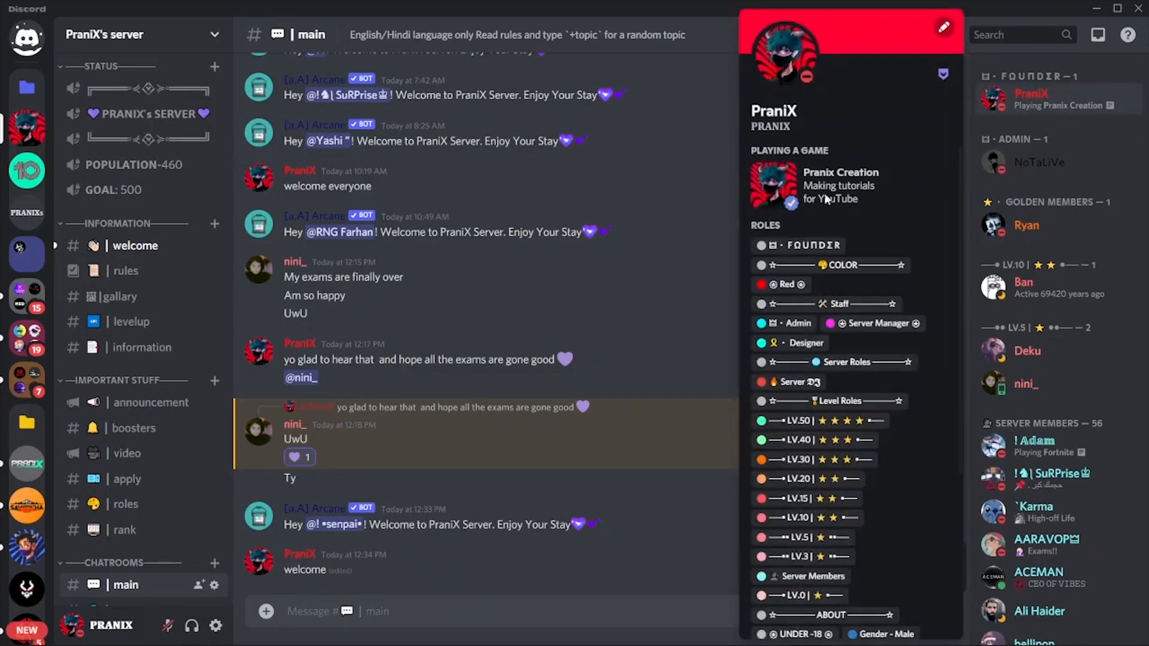
mouse_move(939, 214)
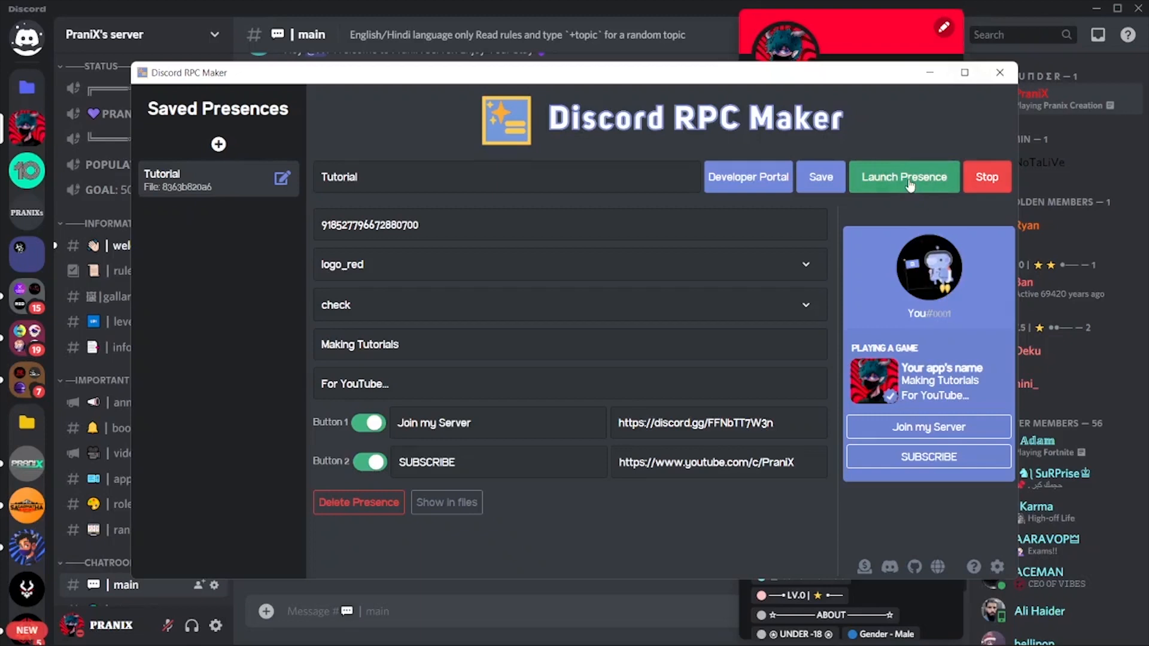
Launch the Tutorial presence and follow its Join my Server link from the profile
click(999, 72)
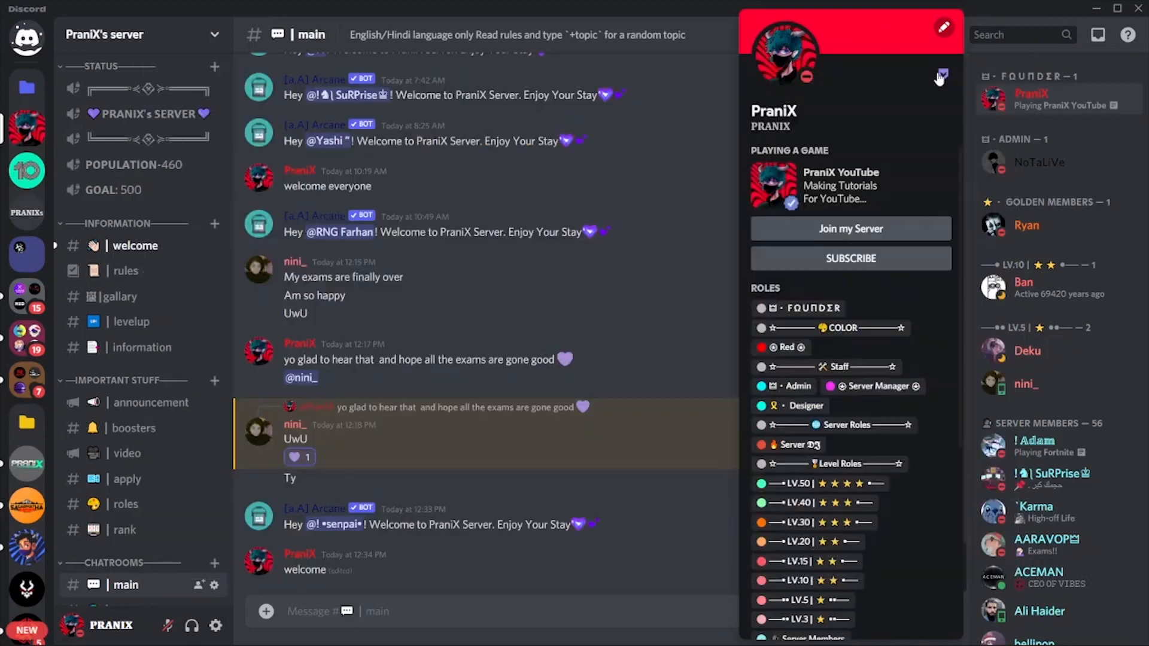
click(850, 229)
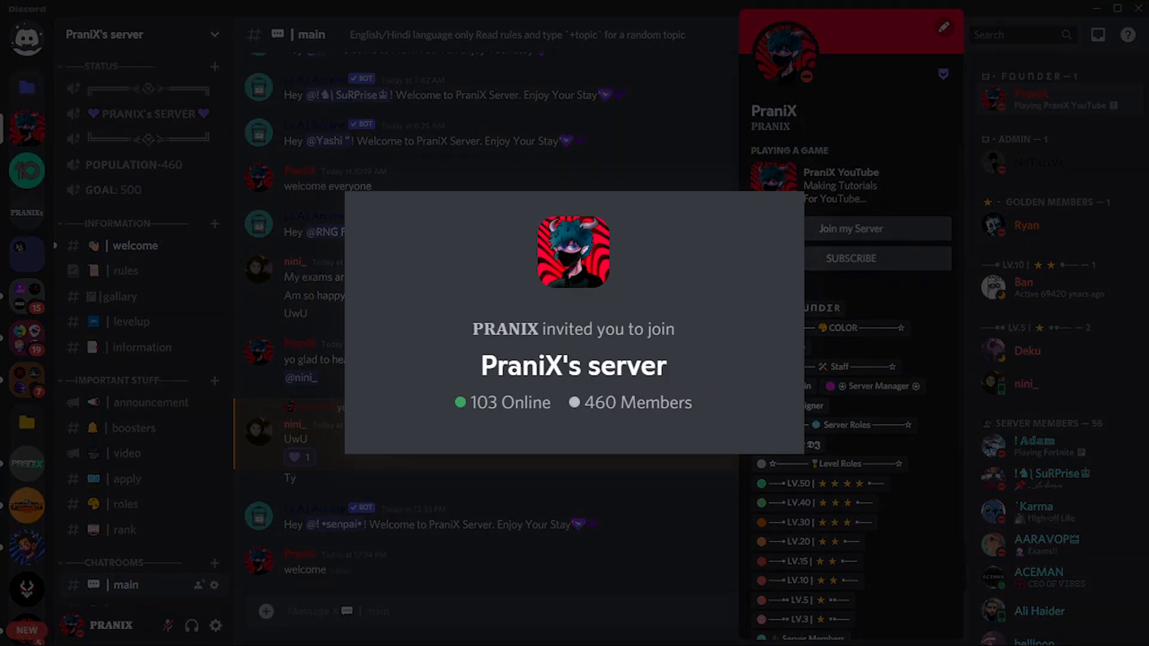